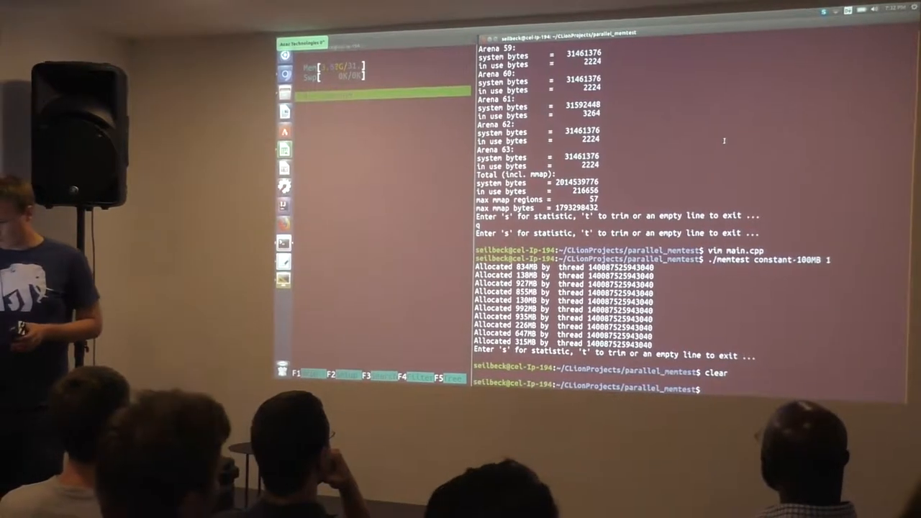
Recall the 'vim main.cpp' command from history and reopen main.cpp in vim
{"action": "key", "text": "ctrl+r"}
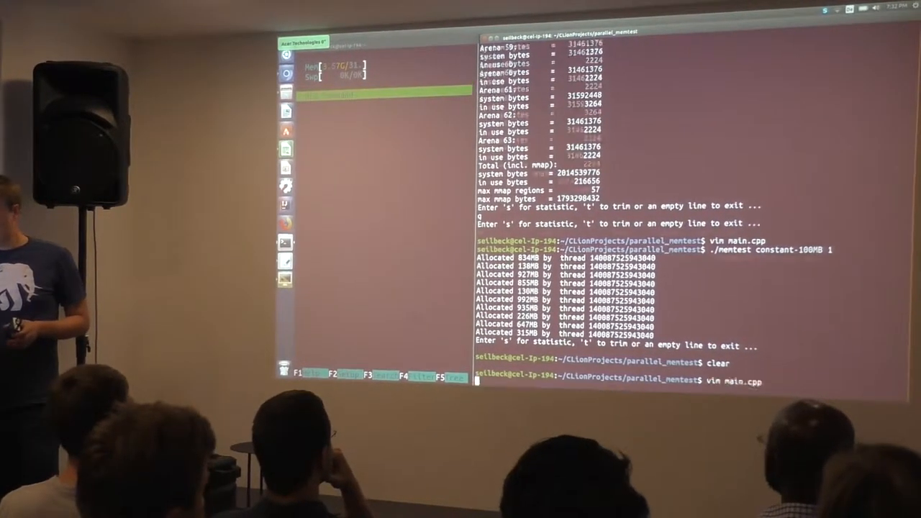
{"action": "key", "text": "Return"}
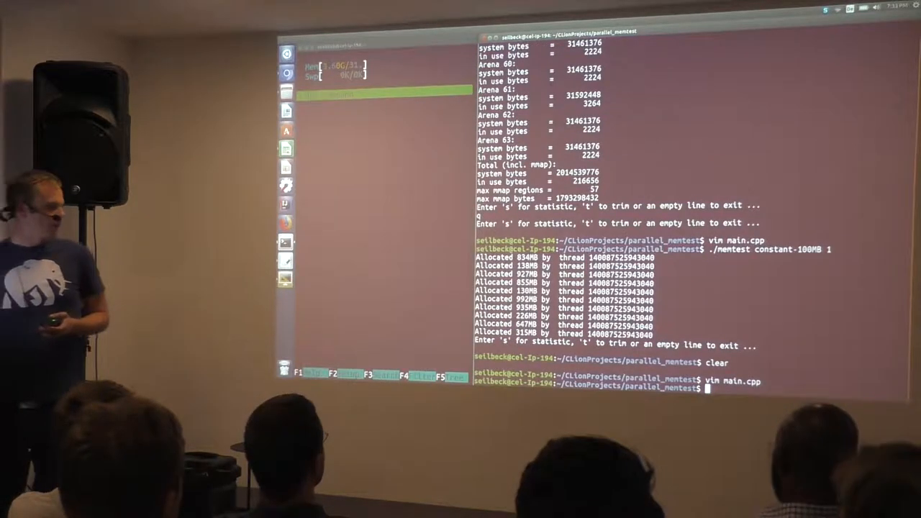
Clear the terminal before rerunning the single-thread constant-100MB memtest
{"action": "type", "text": "clear"}
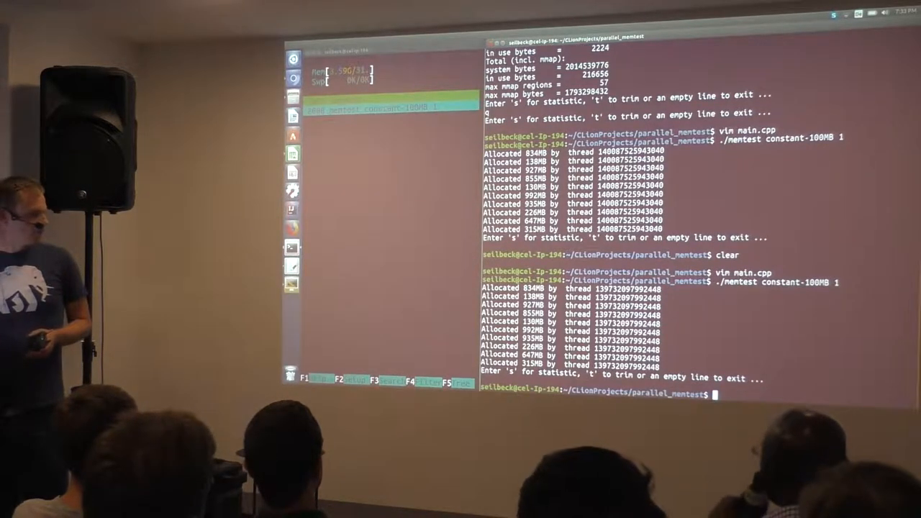
Launch the constant-100MB memtest from the shell prompt
{"action": "type", "text": "./memtest constant-100MB 1"}
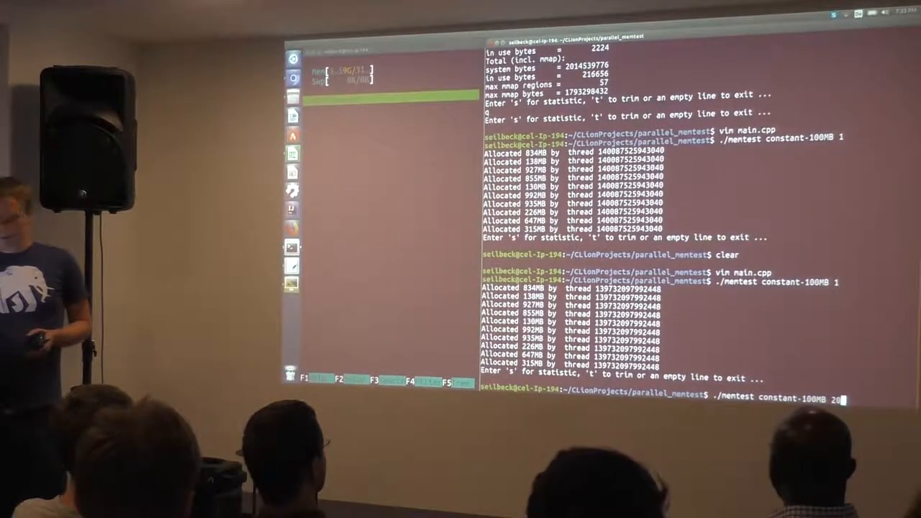
{"action": "key", "text": "Return"}
{"action": "type", "text": "t"}
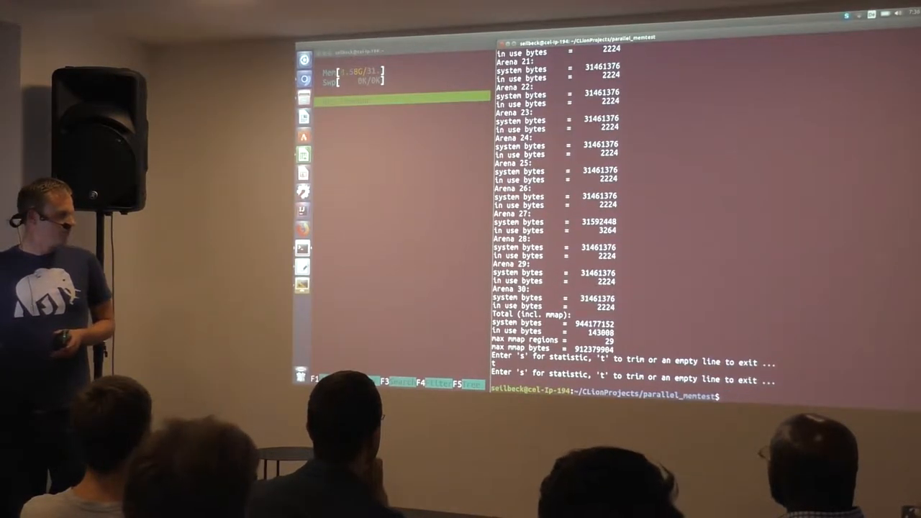
Run ./mentest constant-30MB with the thread count corrected from 30 to 64
{"action": "type", "text": "./mentest constant-30MB 30"}
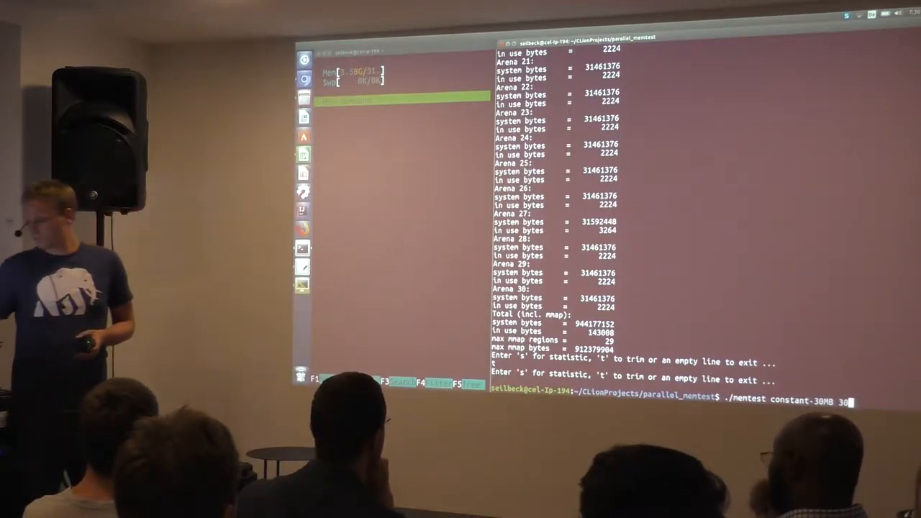
{"action": "key", "text": "BackSpace"}
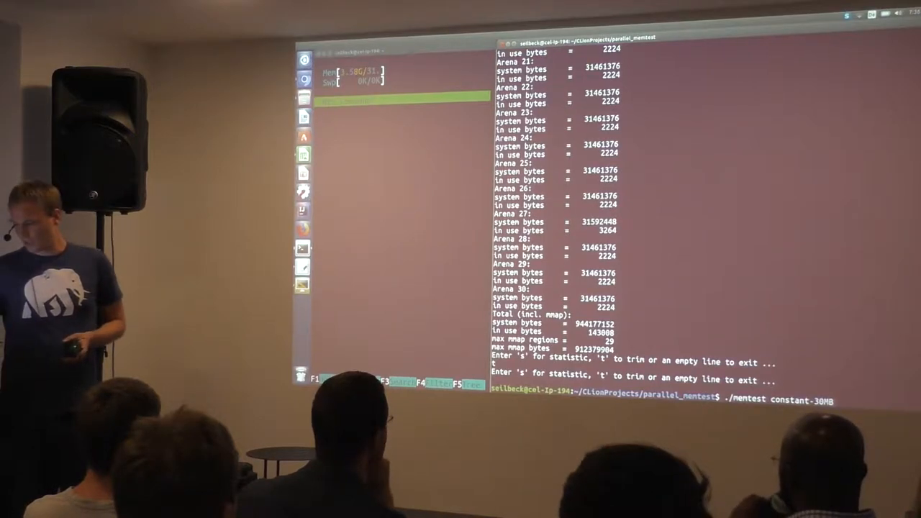
{"action": "type", "text": "64"}
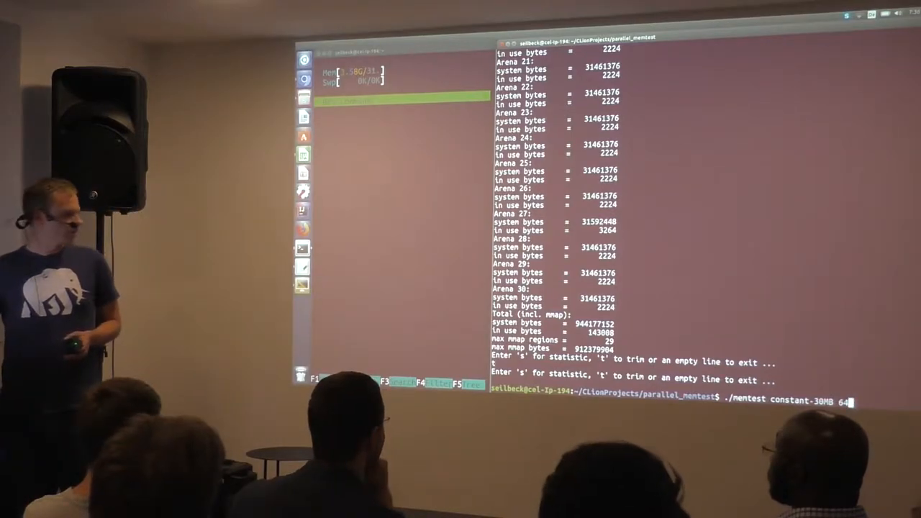
{"action": "key", "text": "Return"}
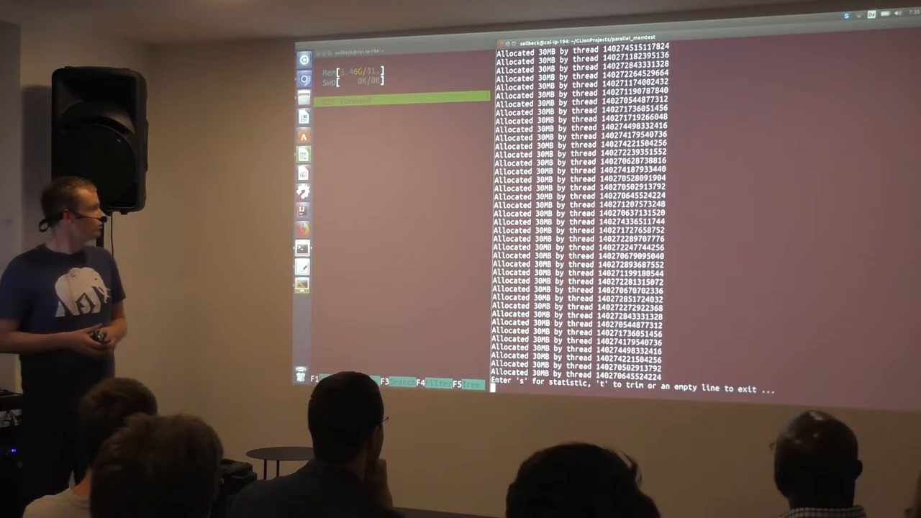